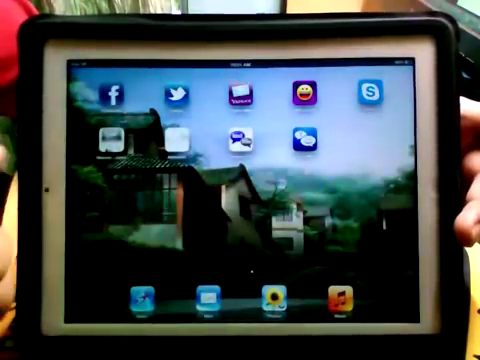
Start a new note in Notes titled iPad Tips and Tricks
{"action": "scroll", "scroll_direction": "left", "scroll_amount": 3}
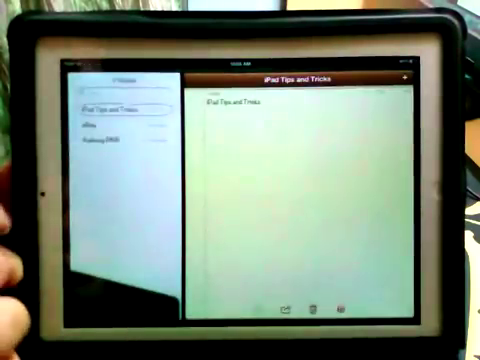
{"action": "left_click", "coordinate": [300, 130]}
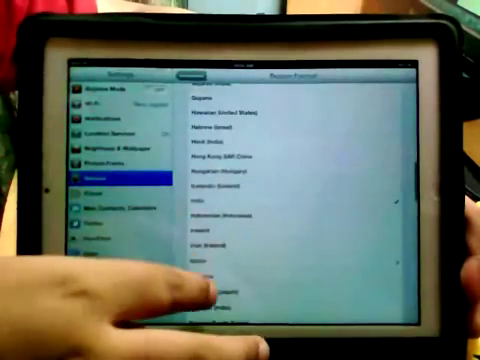
Scroll the Mail, Contacts, Calendars settings down to the Signature row
{"action": "scroll", "scroll_direction": "down", "scroll_amount": 3}
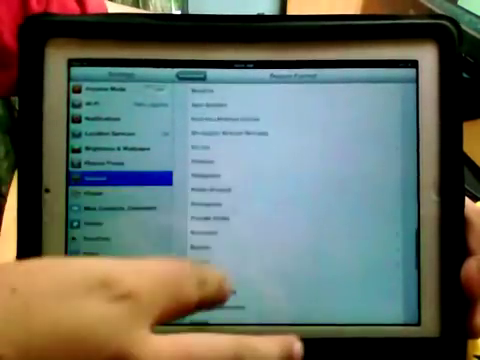
{"action": "scroll", "scroll_direction": "down", "scroll_amount": 3}
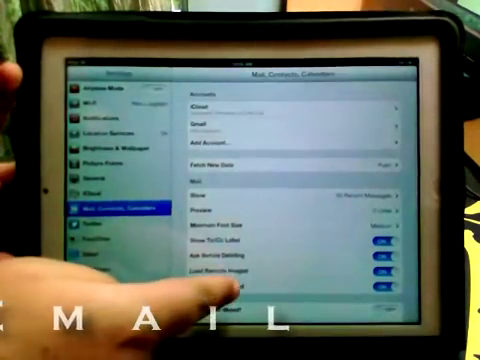
Insert an emoji character into the outgoing mail signature
{"action": "scroll", "scroll_direction": "down", "scroll_amount": 3}
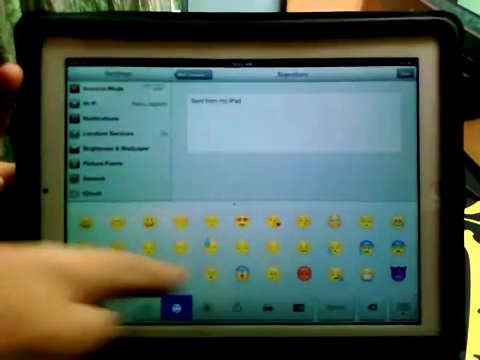
{"action": "left_click", "coordinate": [178, 304]}
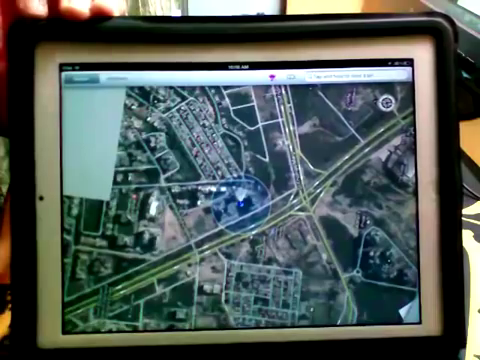
Leave Maps and return to the iPad home screen
{"action": "key", "text": "home"}
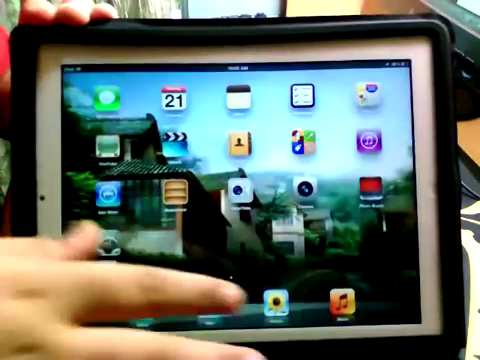